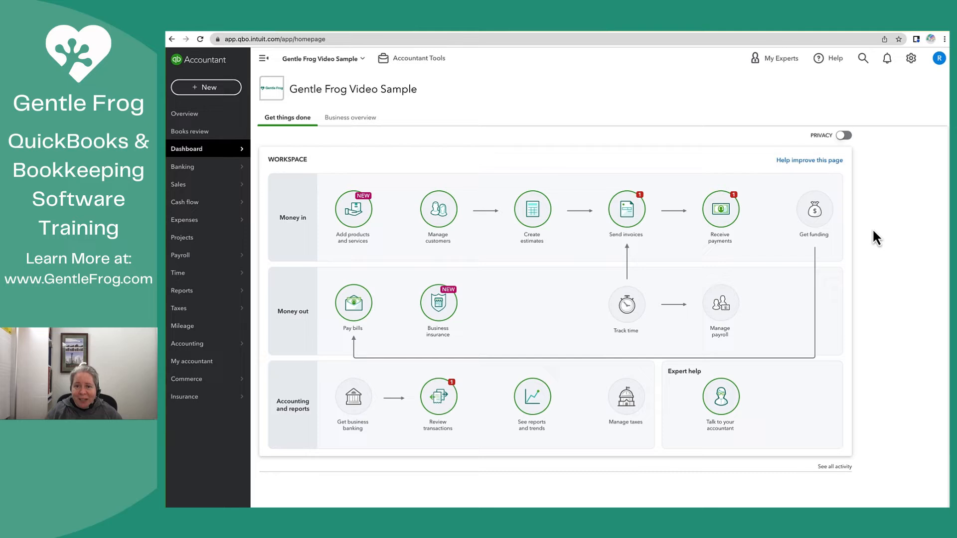
{"action": "mouse_move", "coordinate": [532, 210]}
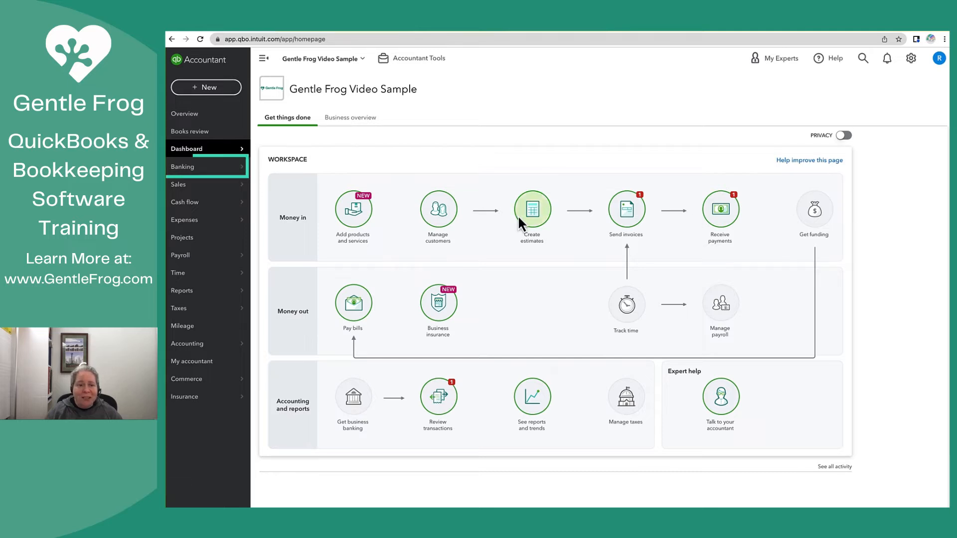
- Go to the Banking page and reveal the PayPal Bank account's settings option
{"action": "left_click", "coordinate": [182, 166]}
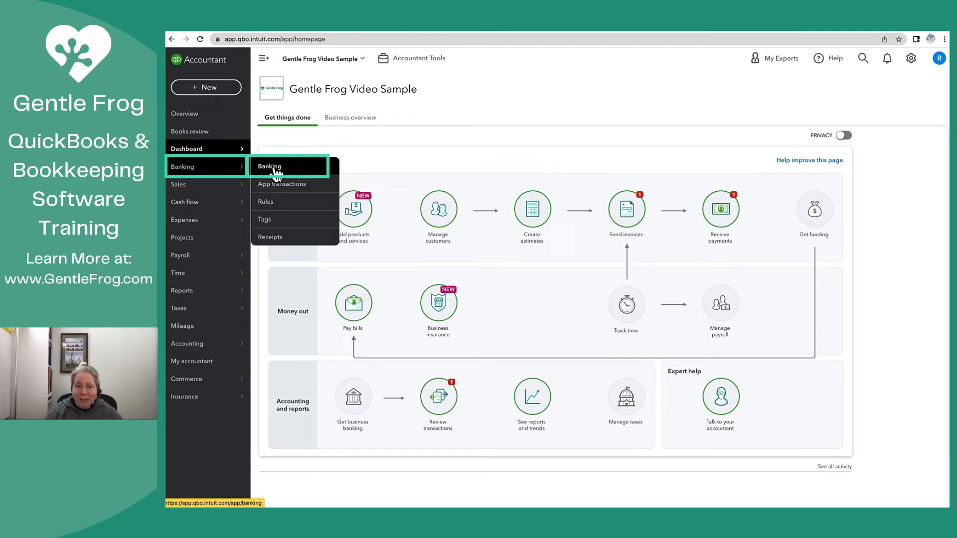
{"action": "left_click", "coordinate": [269, 166]}
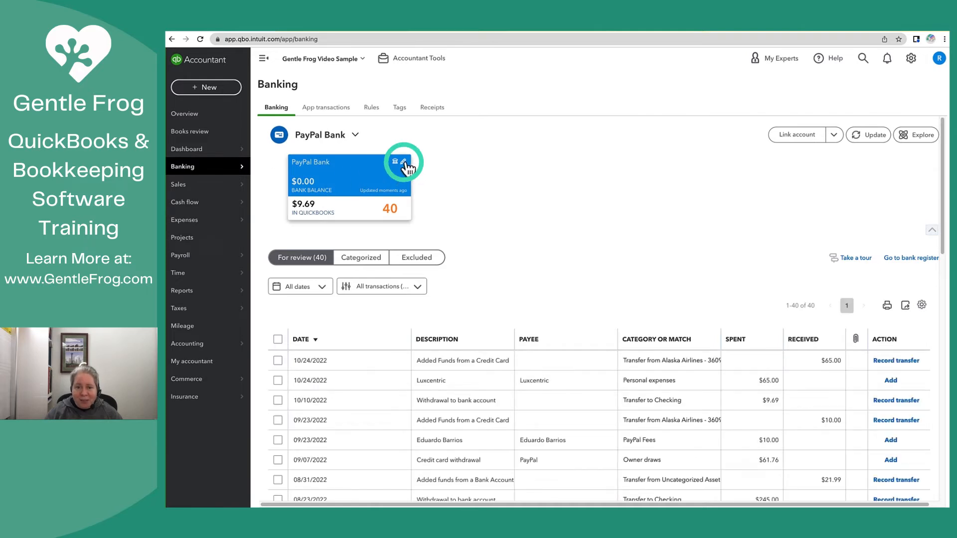
{"action": "left_click", "coordinate": [403, 165]}
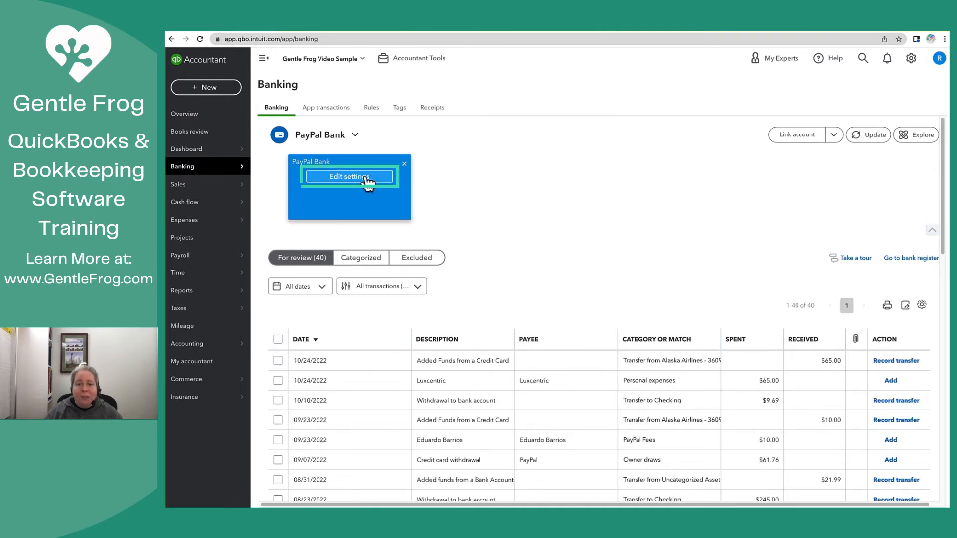
- Open Edit settings on the PayPal Bank tile to reach the PayPal Connect page
{"action": "left_click", "coordinate": [349, 177]}
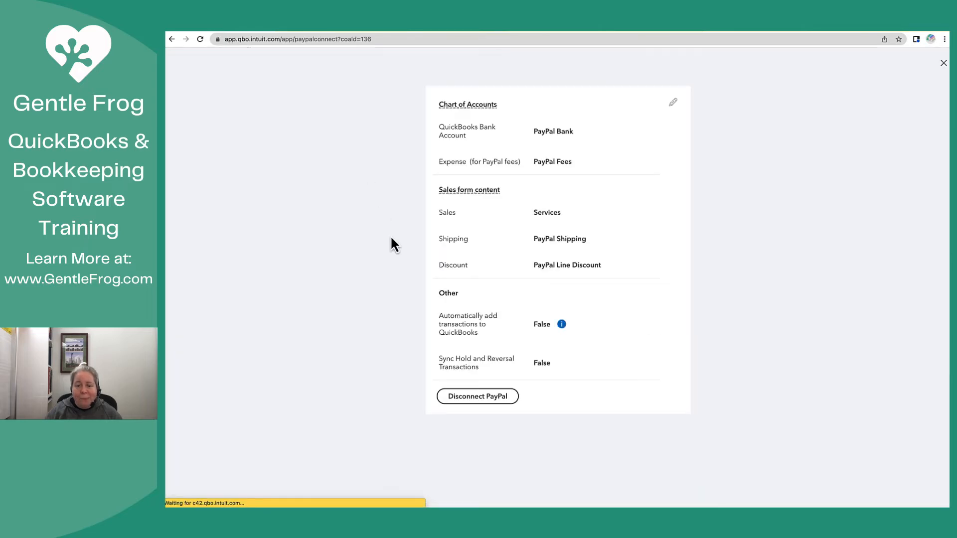
{"action": "mouse_move", "coordinate": [478, 396]}
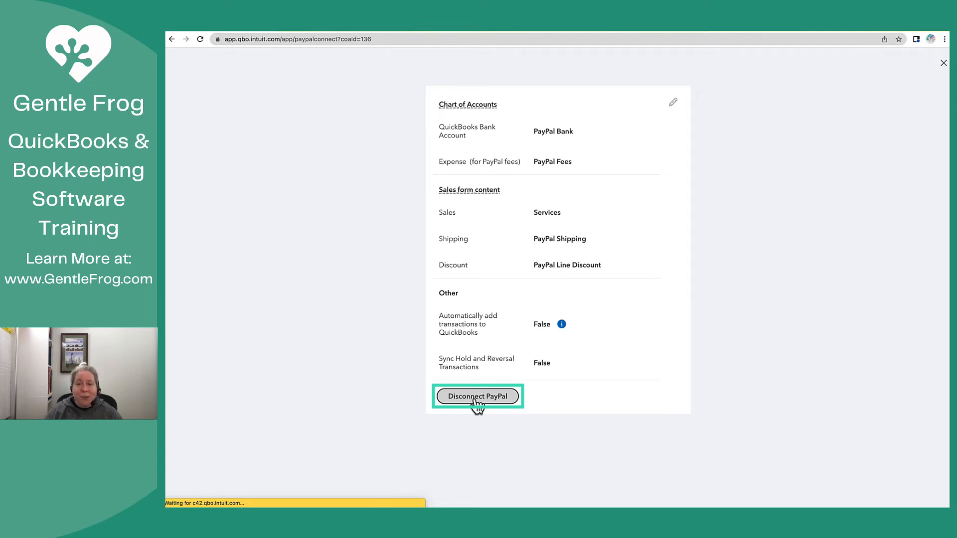
- Disconnect PayPal, submitting 'This is temporary, I'll be back' as the reason
{"action": "left_click", "coordinate": [478, 397]}
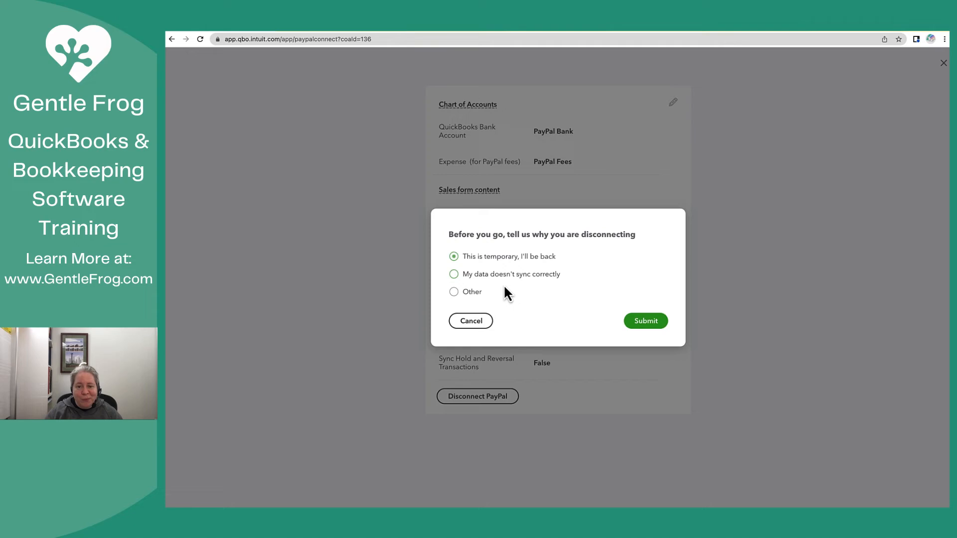
{"action": "left_click", "coordinate": [645, 321]}
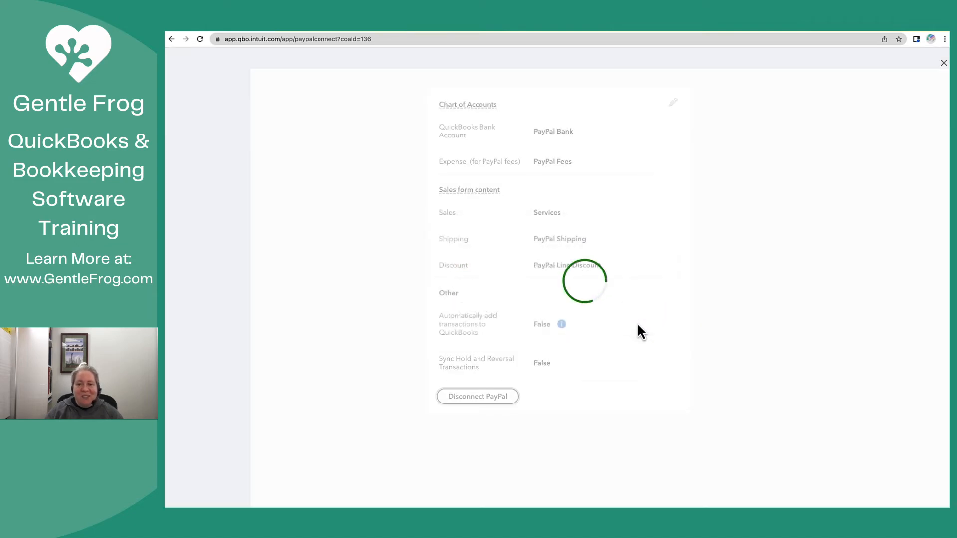